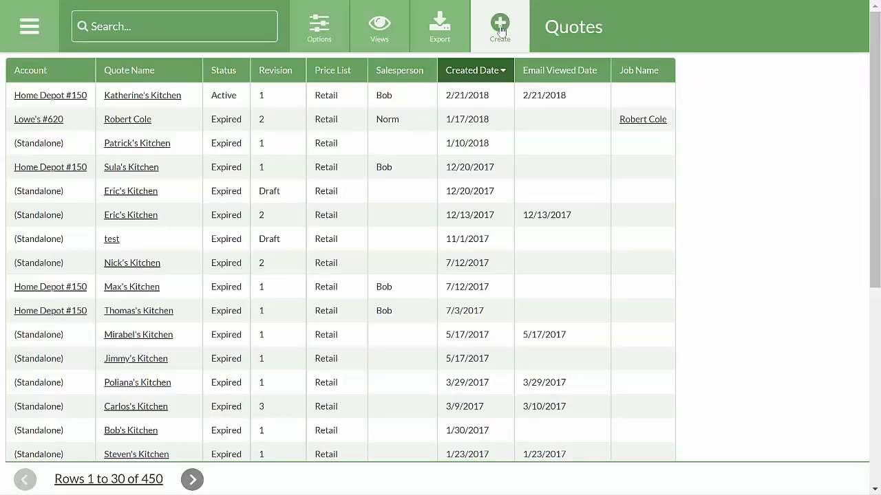
Step: Create a standalone quote named Harry's Kitchen on the Retail price list and save it
left_click(500, 19)
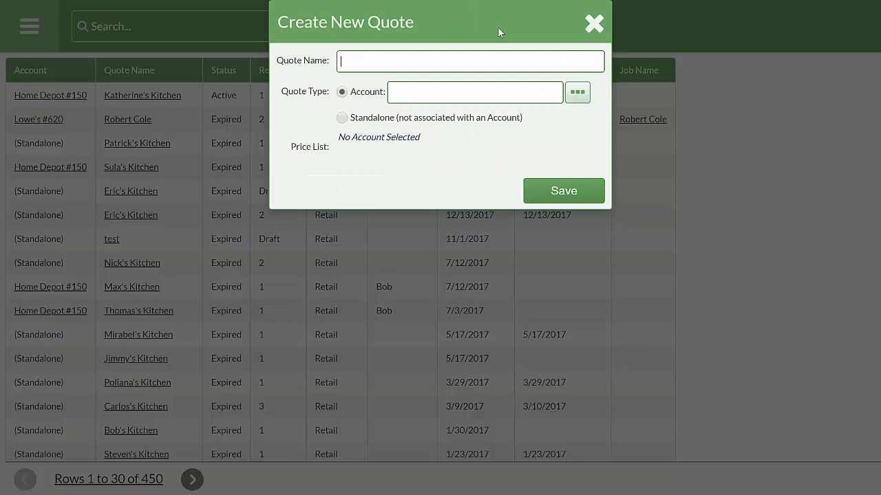
type("Harry's Kitchen")
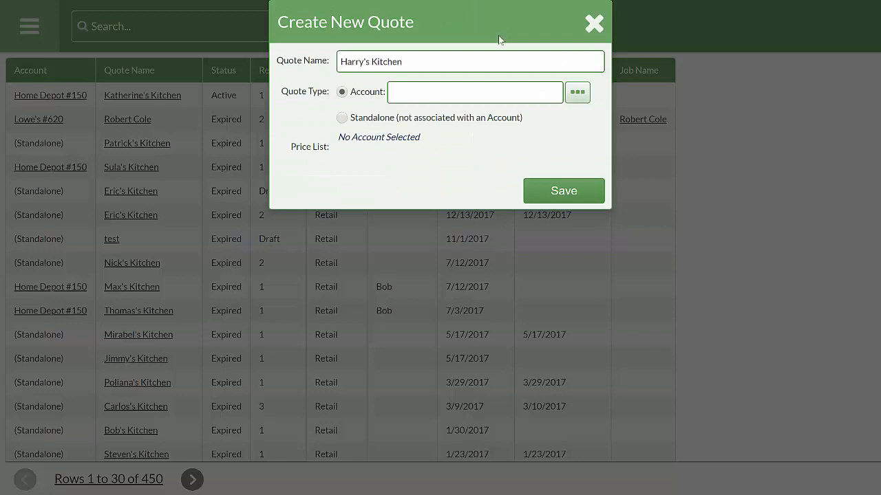
left_click(342, 117)
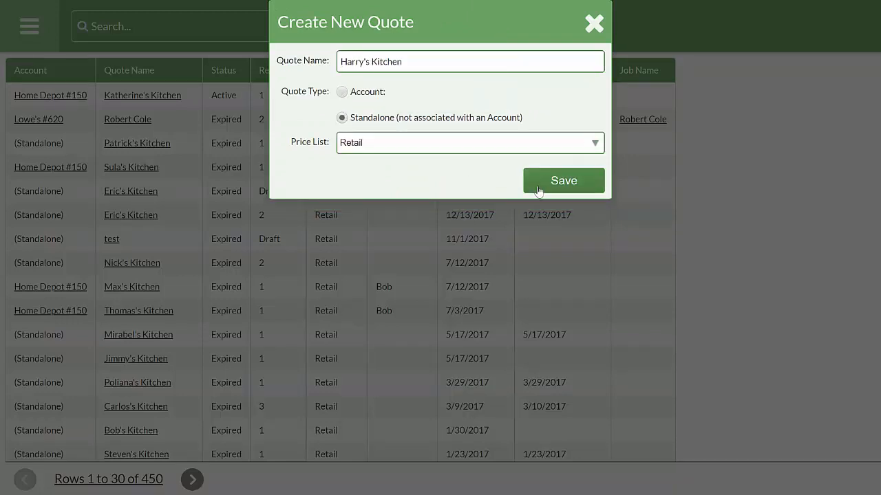
left_click(562, 181)
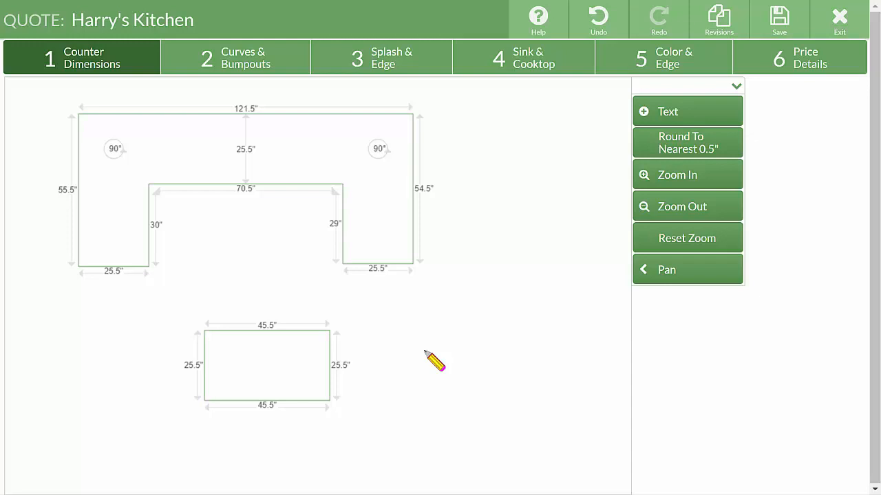
mouse_move(297, 311)
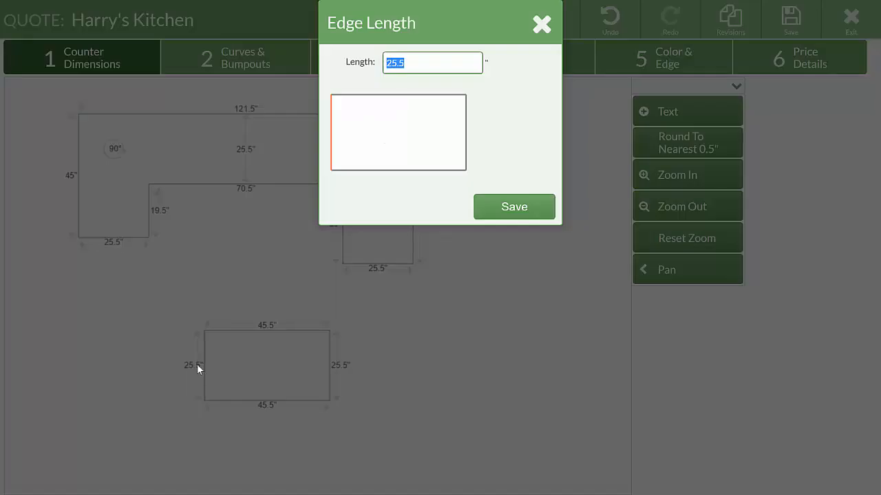
Step: Confirm the island's new 40" side length in Counter Dimensions
left_click(514, 206)
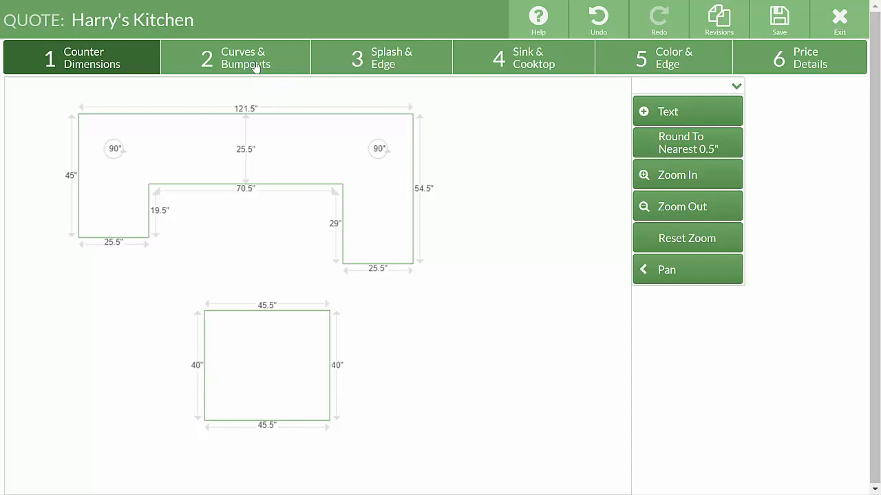
Step: Give the island's right end a full-radius 8" curve
left_click(245, 57)
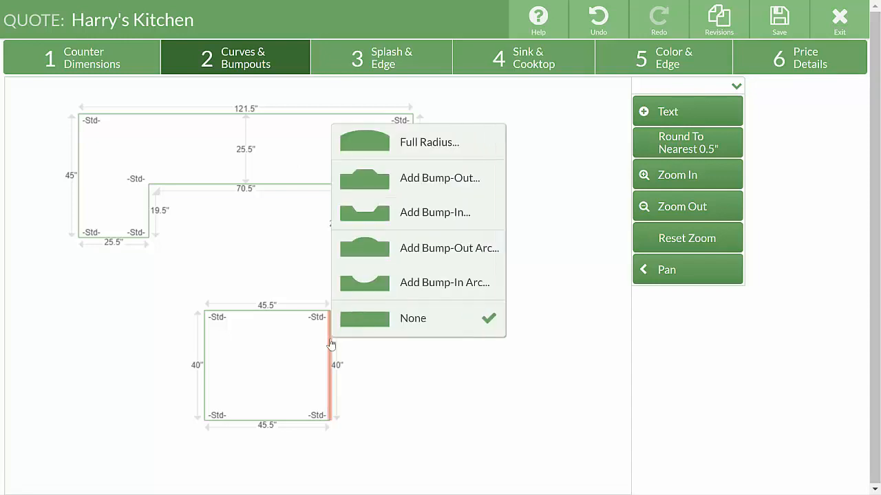
left_click(429, 141)
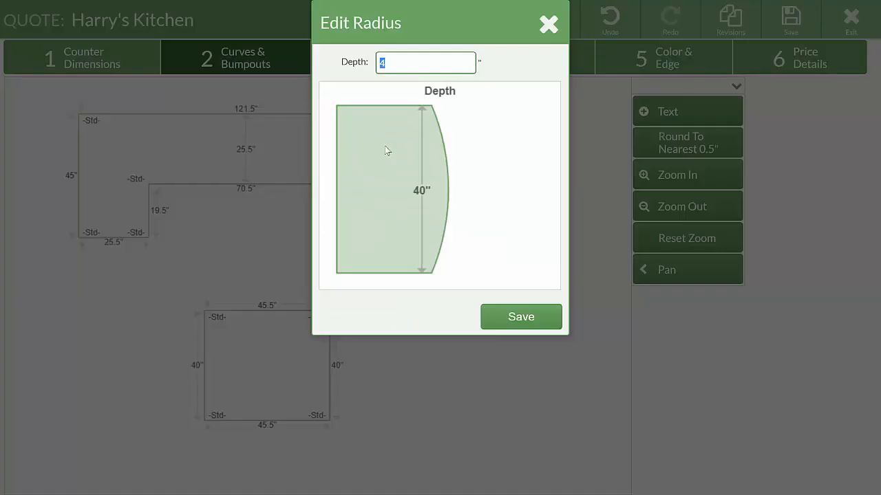
left_click(520, 316)
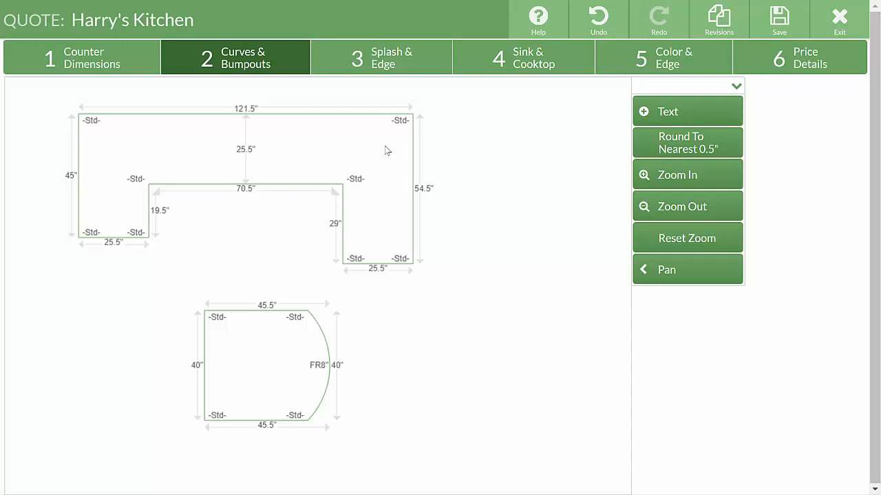
Step: Round the right leg's lower inner corner with a 4" radius
left_click(355, 255)
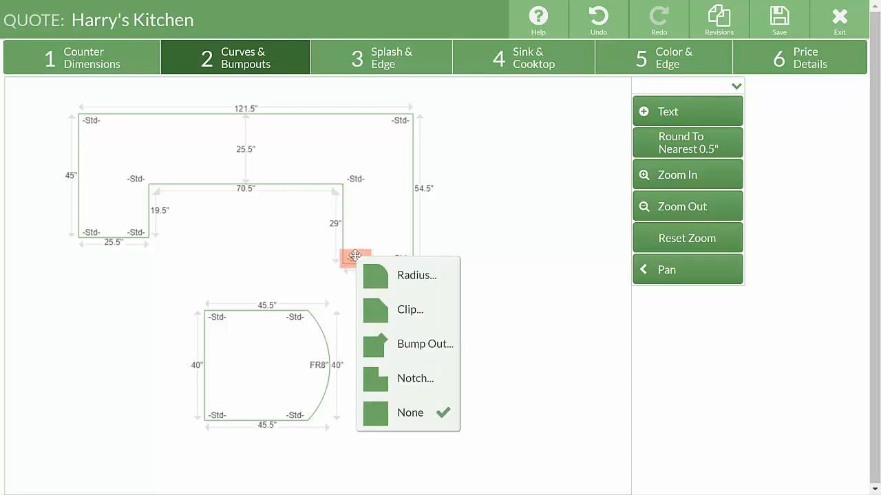
left_click(415, 275)
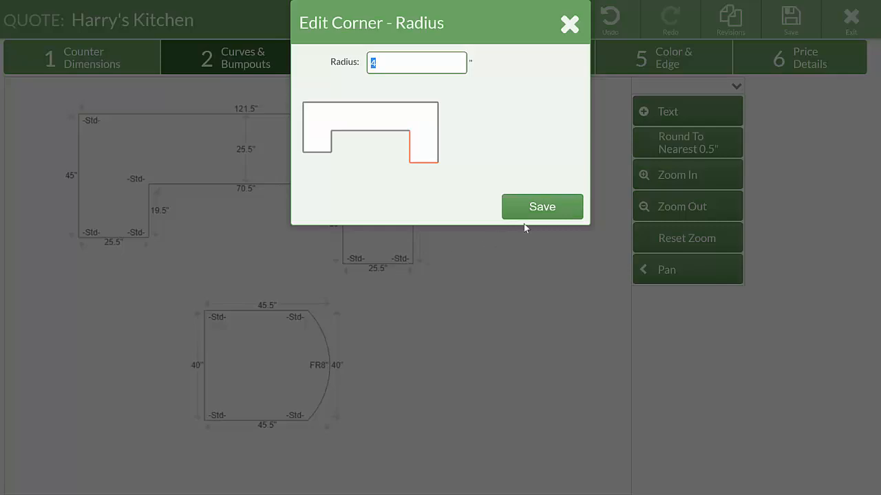
left_click(542, 207)
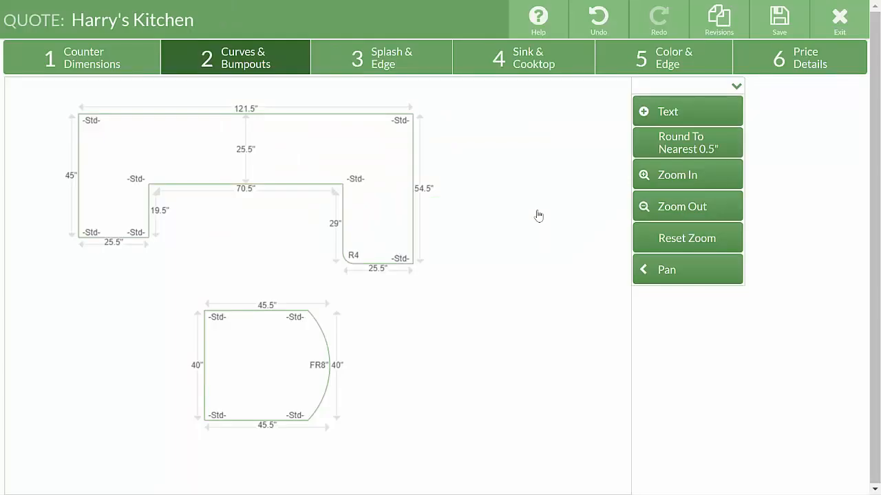
left_click(391, 57)
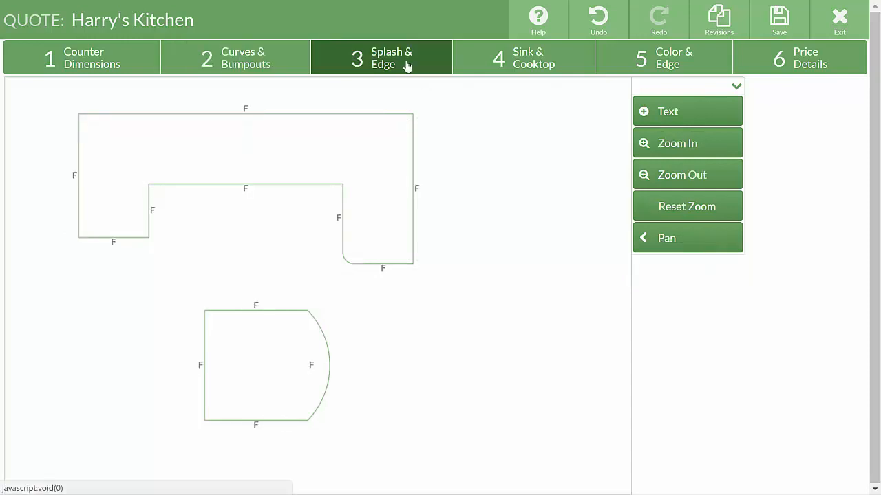
Step: Add a 3" splash on the U-counter's back and left edges and an appliance edge on the left leg's bottom
left_click(315, 116)
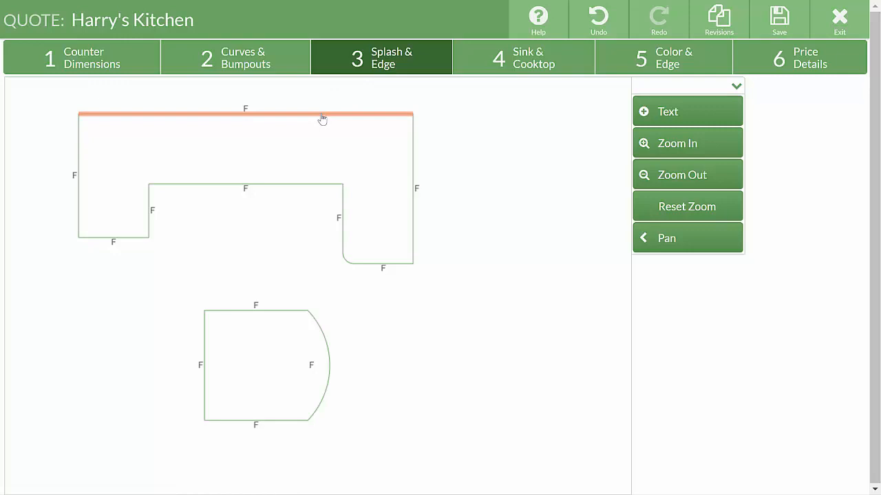
left_click(320, 116)
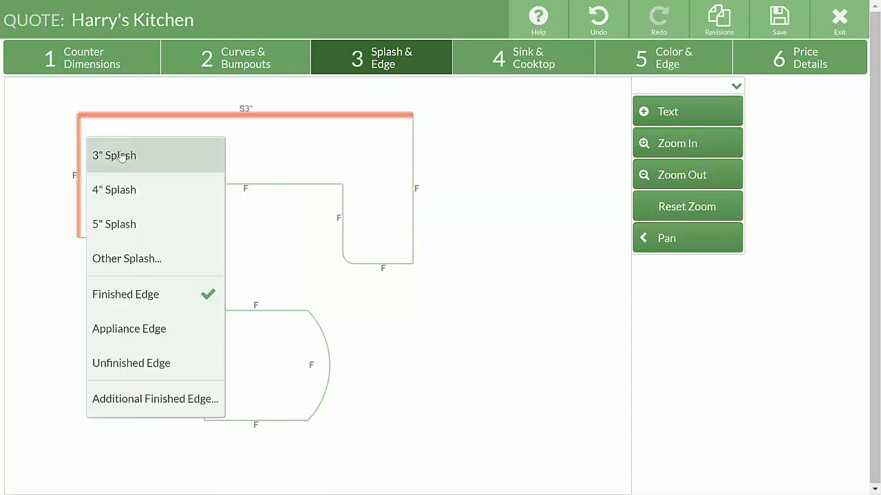
left_click(114, 154)
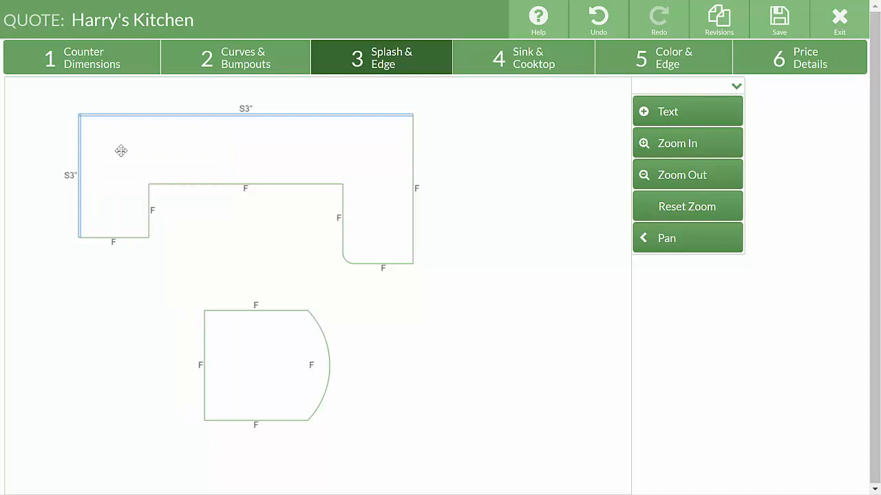
left_click(113, 243)
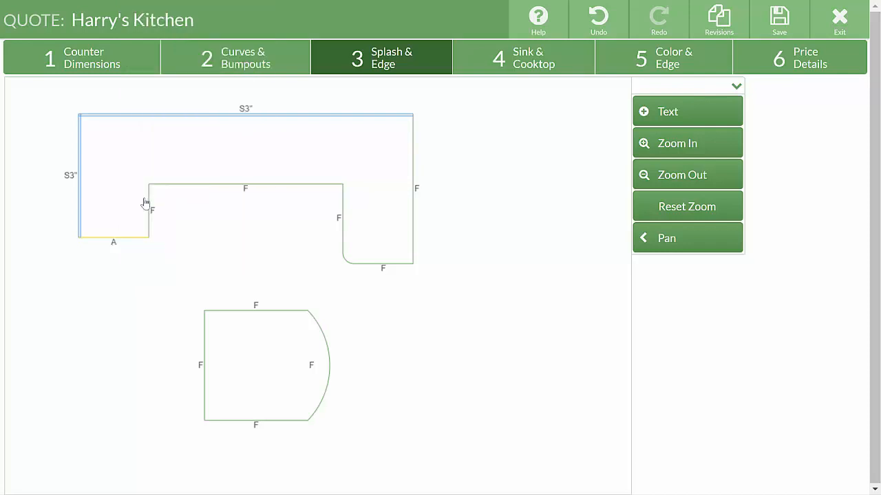
mouse_move(191, 231)
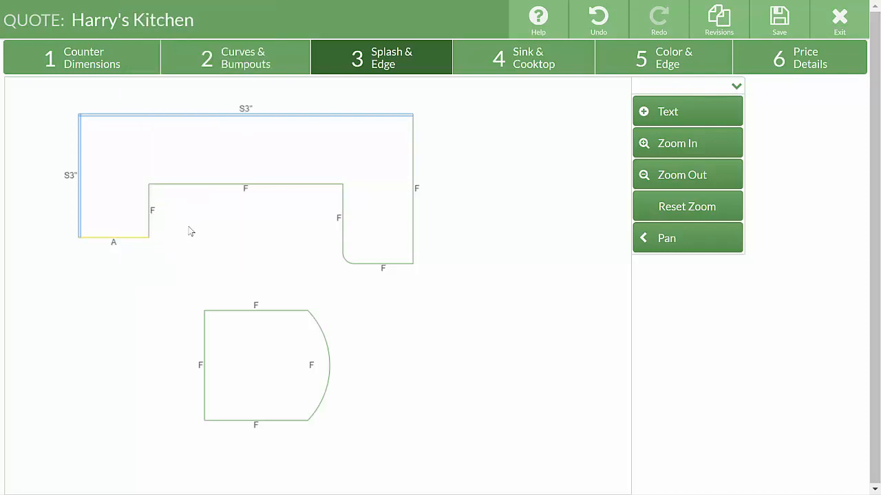
mouse_move(526, 65)
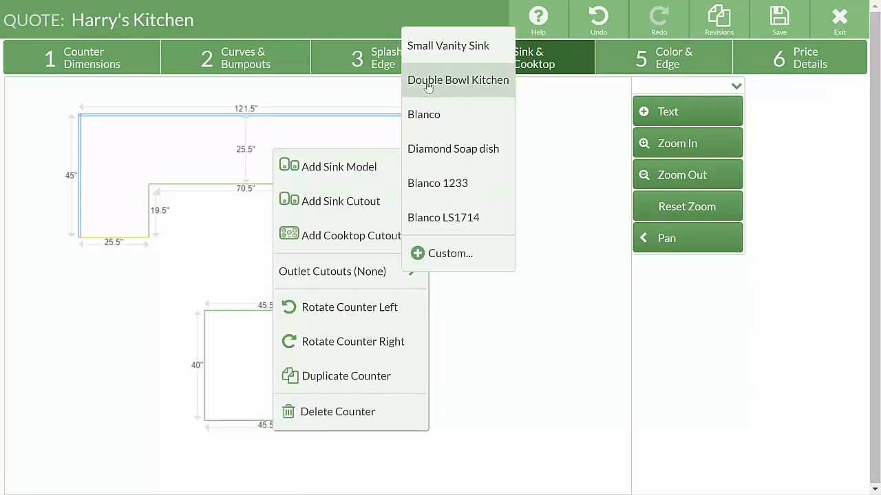
Step: Place a double-bowl sink on the U-counter and start a cooktop cutout on the island
left_click(457, 80)
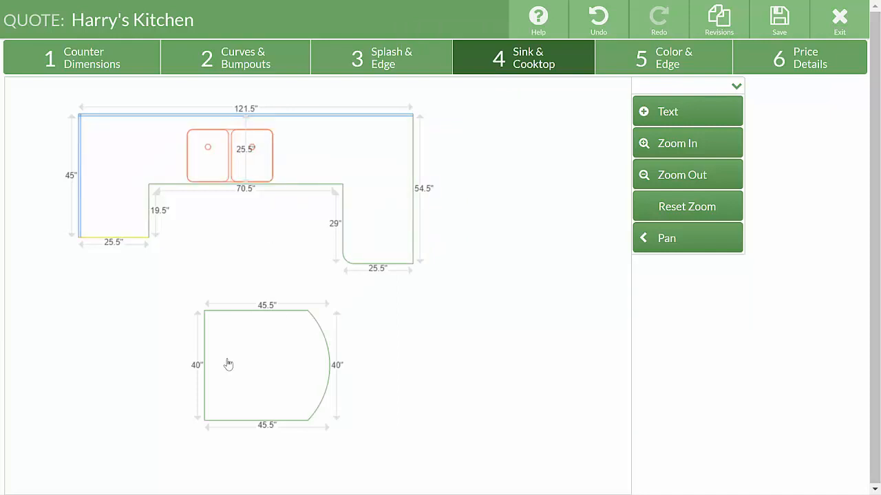
right_click(245, 154)
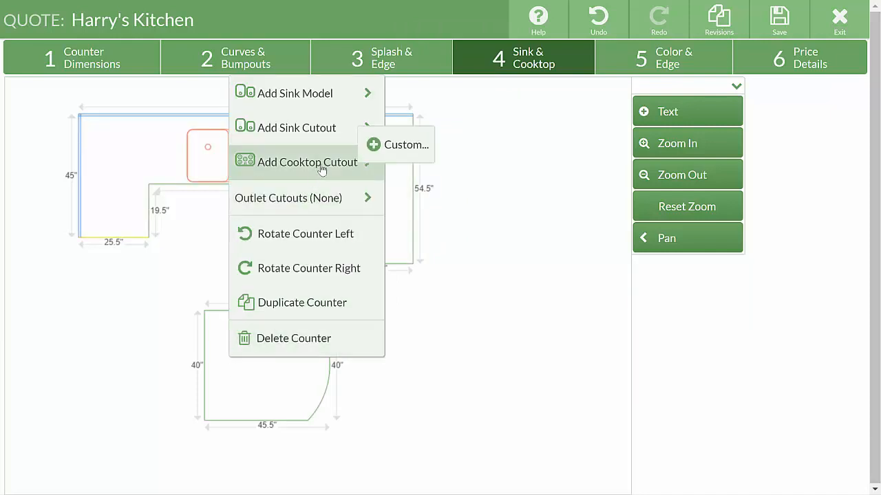
left_click(399, 145)
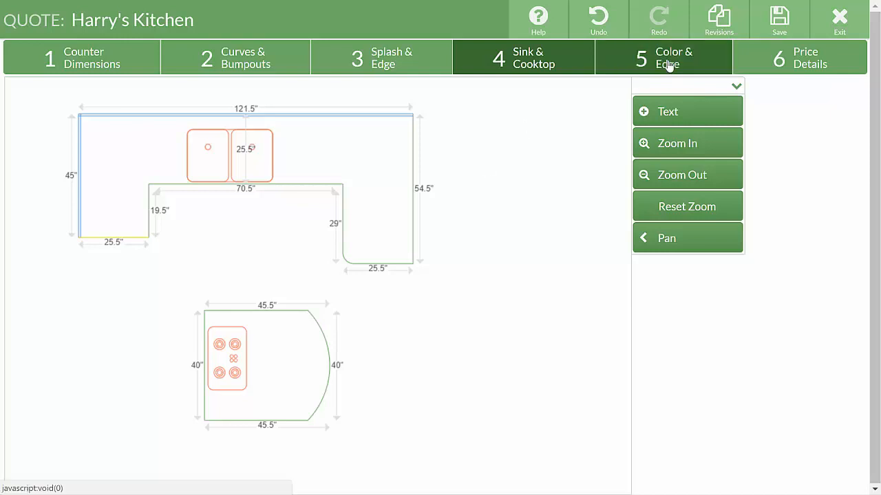
Step: Set Area #1 to Granite in Absolute Black with a Bullnose edge profile
left_click(672, 57)
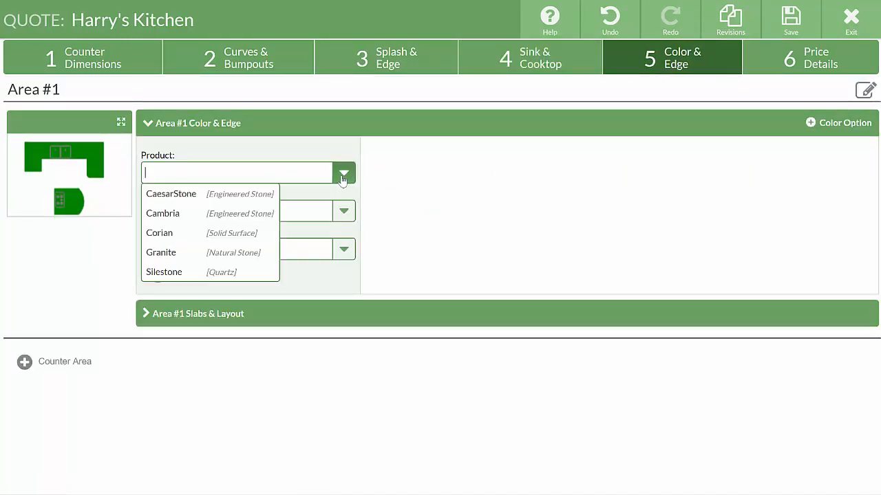
left_click(161, 253)
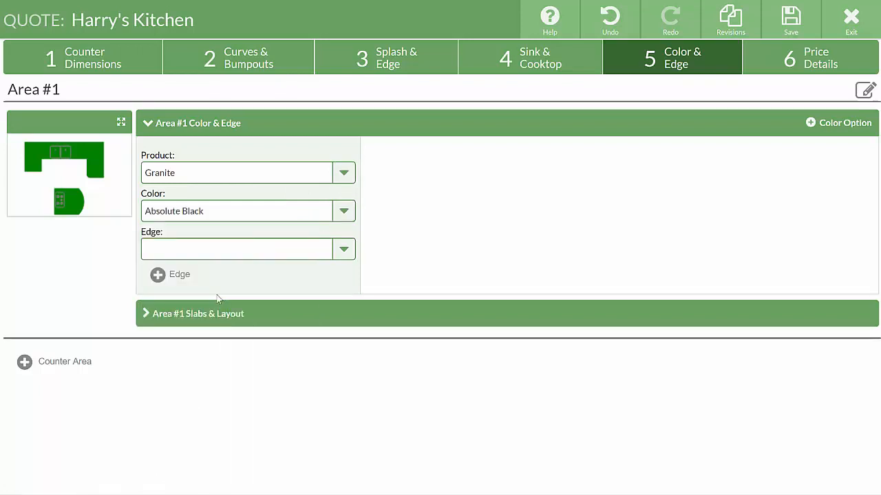
left_click(344, 249)
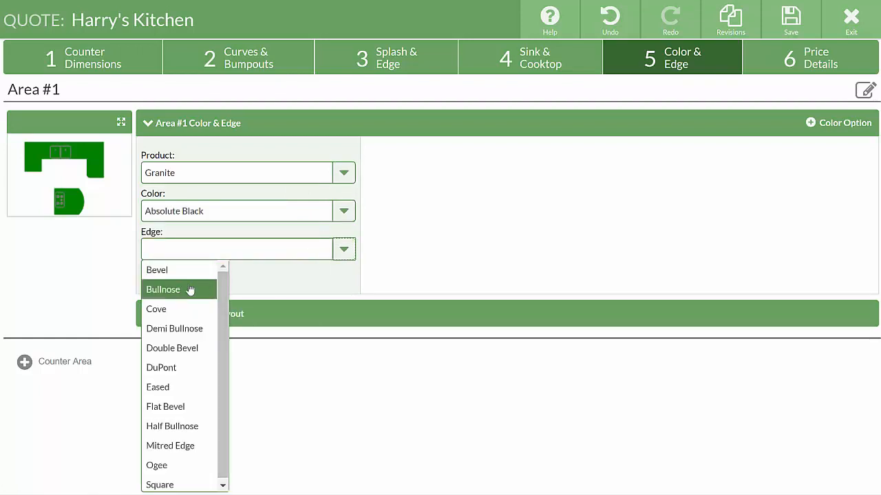
left_click(162, 289)
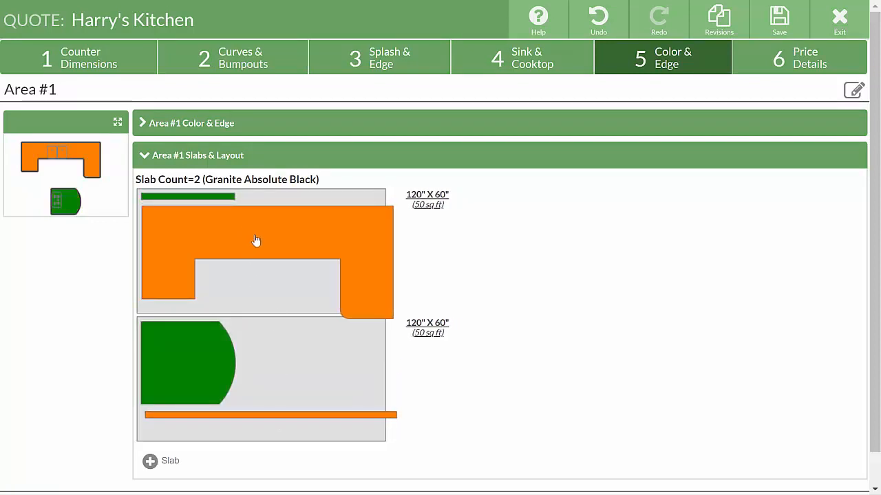
Step: Seam the U-shaped counter and rotate its short return piece left onto the second slab
left_click(256, 240)
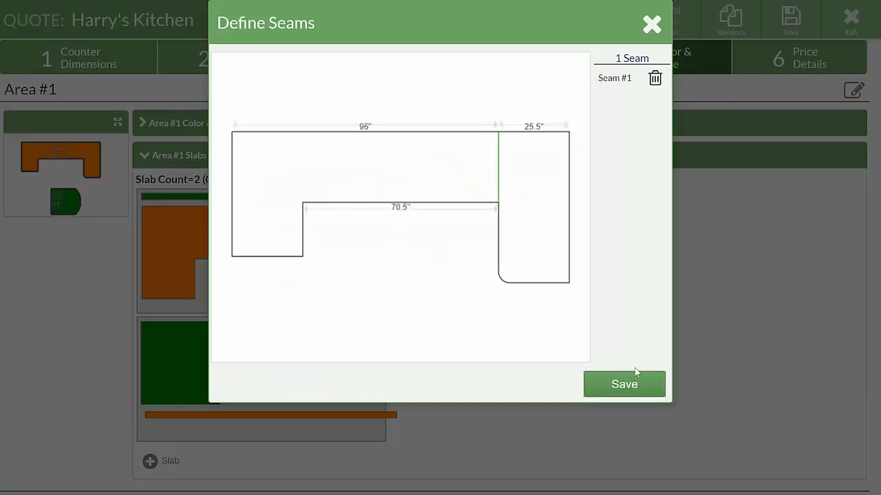
left_click(625, 384)
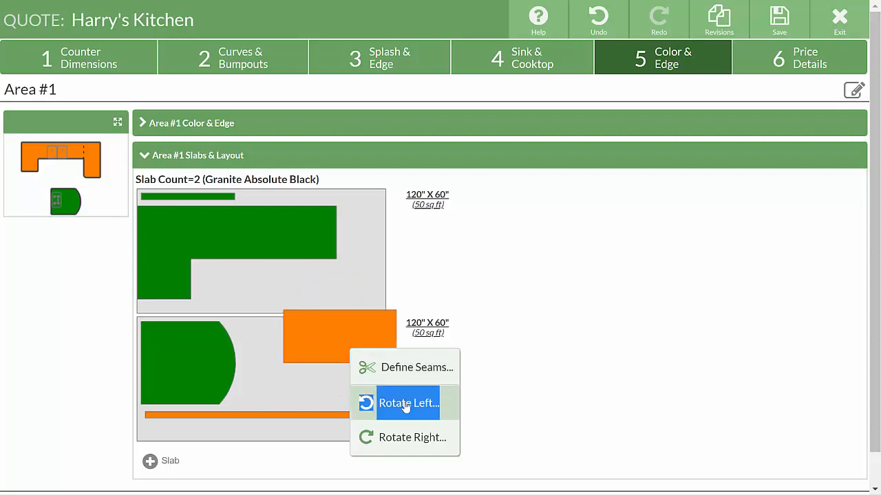
left_click(407, 402)
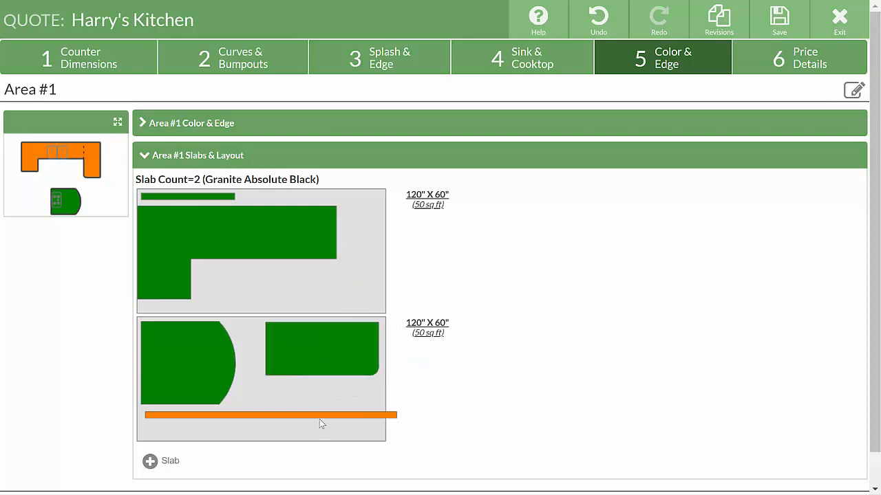
left_click(268, 415)
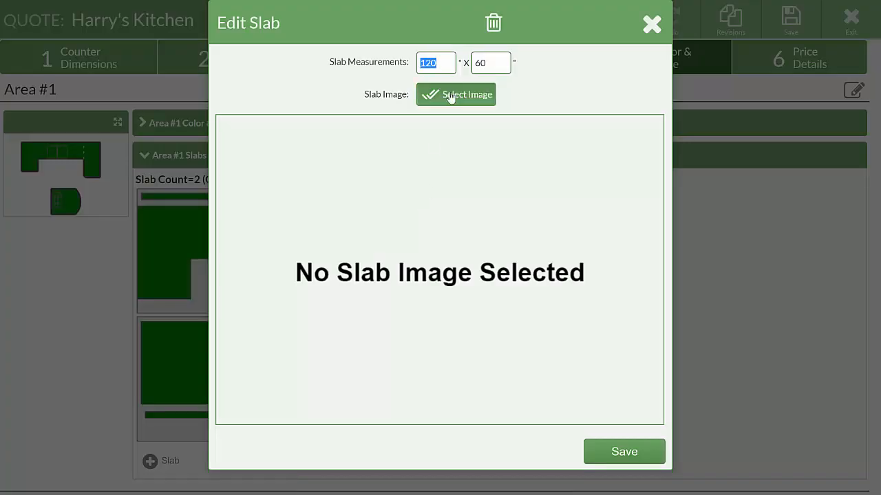
Step: Search 'green' and apply Green Brazil.jpg as the slab image
left_click(457, 94)
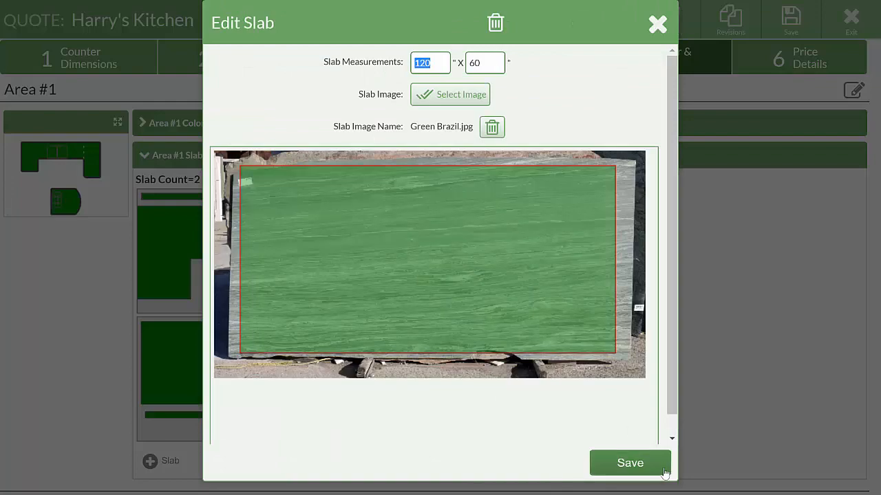
left_click(630, 462)
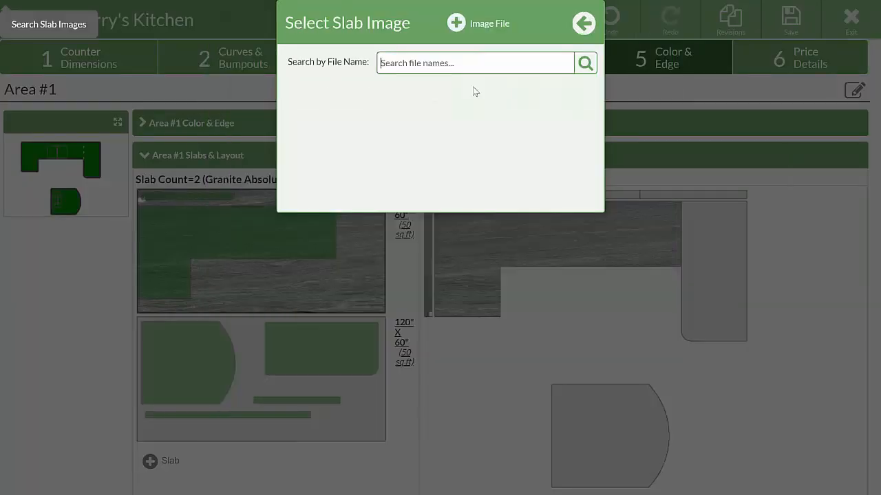
type("green")
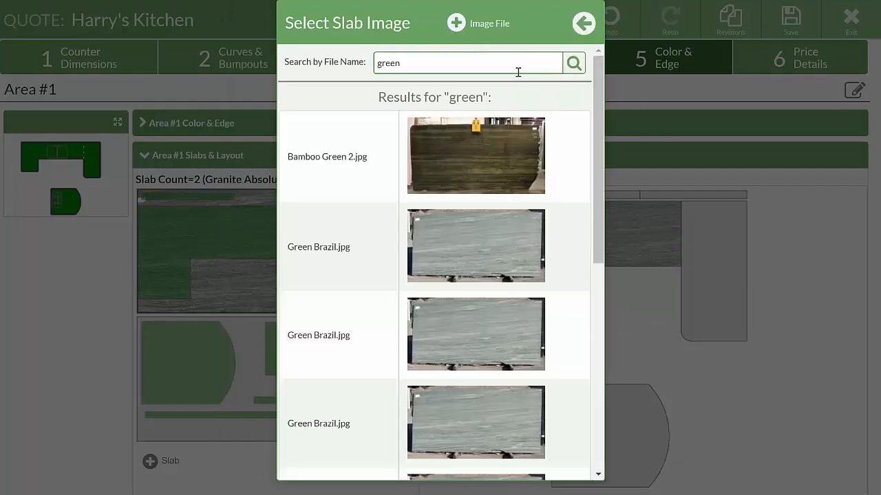
left_click(476, 245)
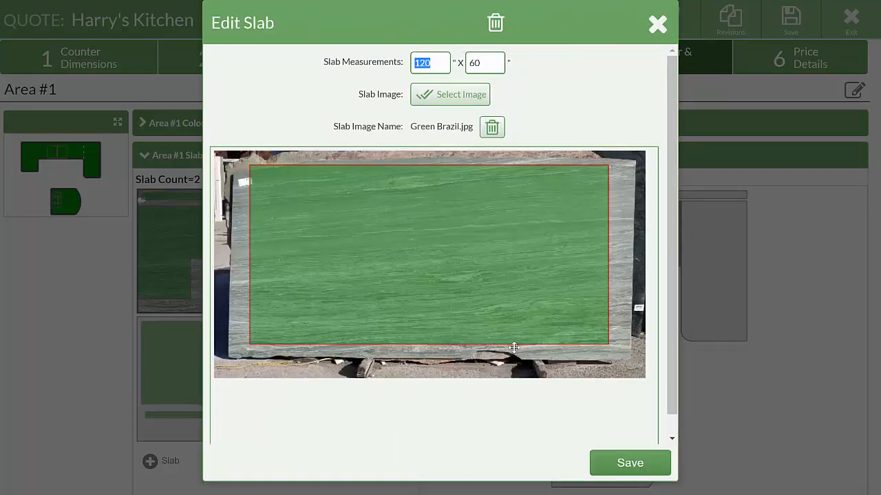
left_click(630, 463)
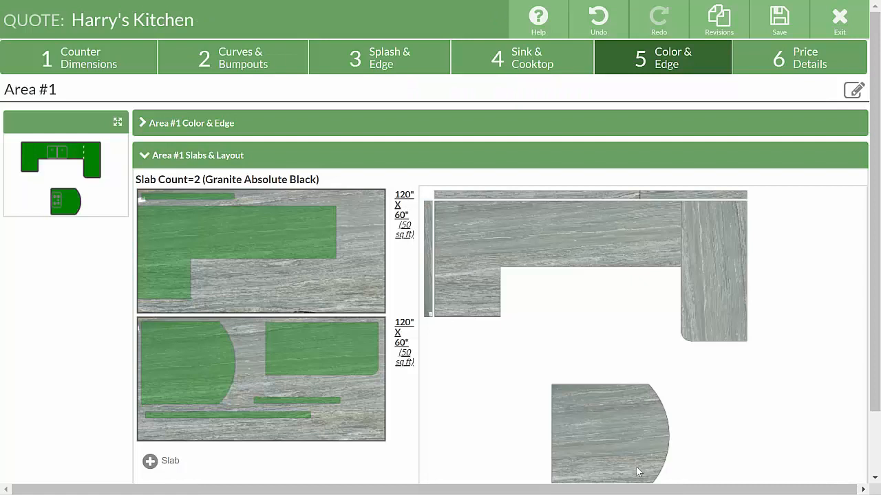
mouse_move(318, 310)
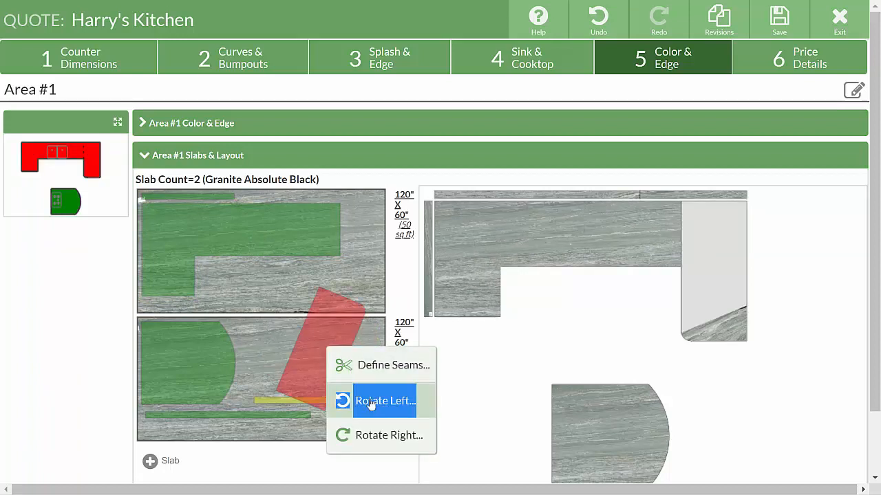
Step: Rotate the return piece upright on the second slab
left_click(385, 401)
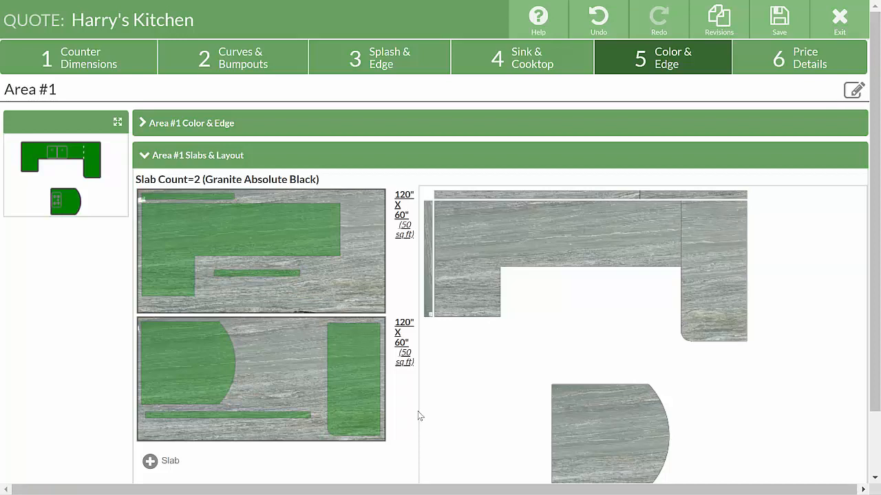
Step: Review Area #1 price details totalling $4,338.60 with 5% tax and start printing the quote
left_click(809, 58)
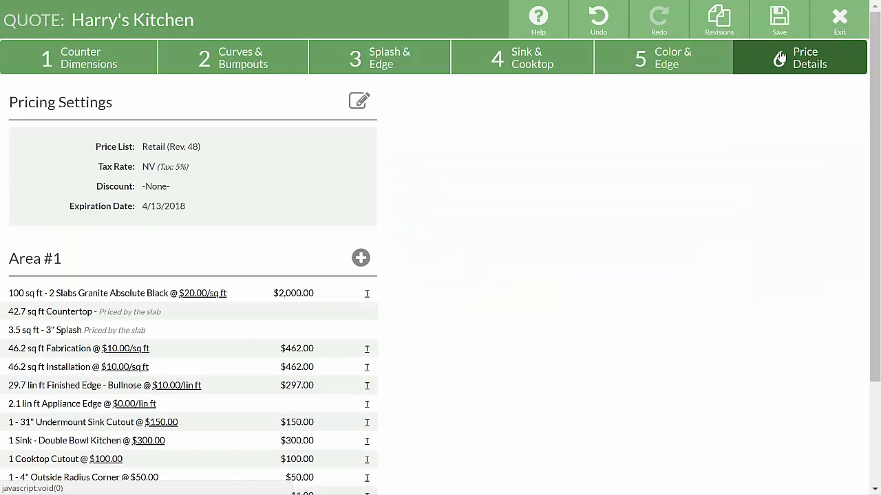
scroll("down", 3)
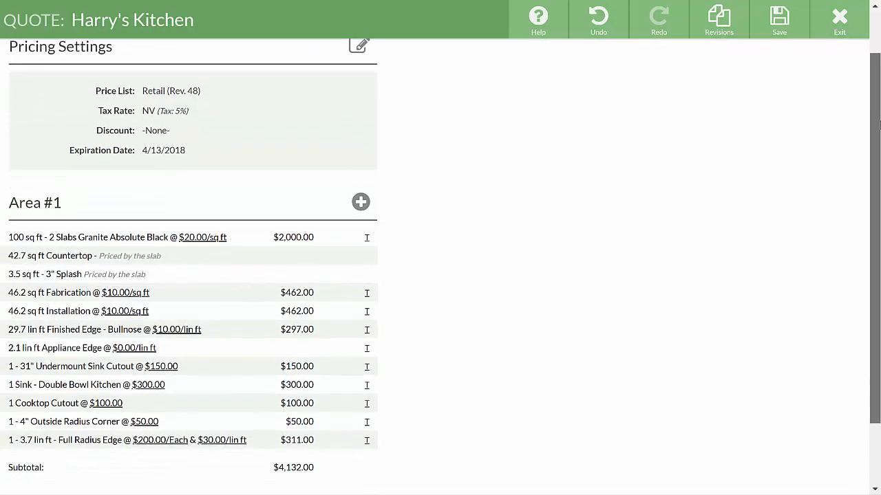
scroll("down", 3)
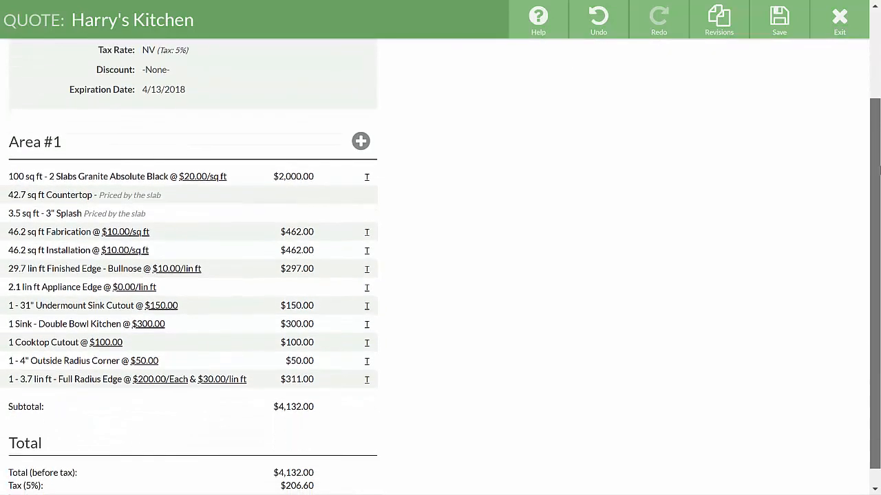
scroll("down", 3)
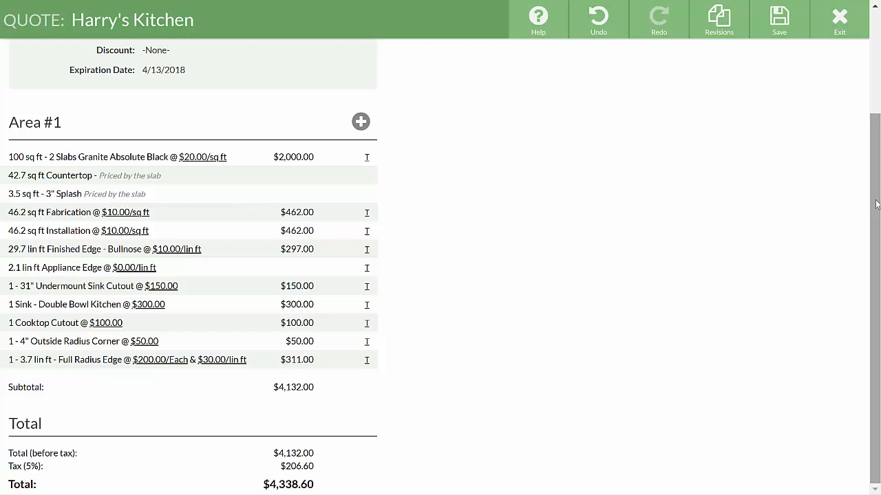
left_click(779, 17)
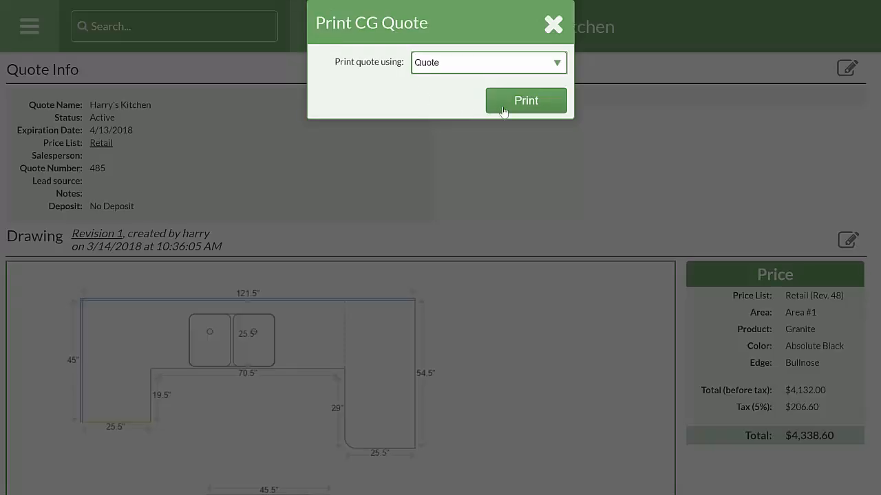
Step: Print the Harry's Kitchen quote showing the drawing, line items and $4,338.60 total
left_click(525, 101)
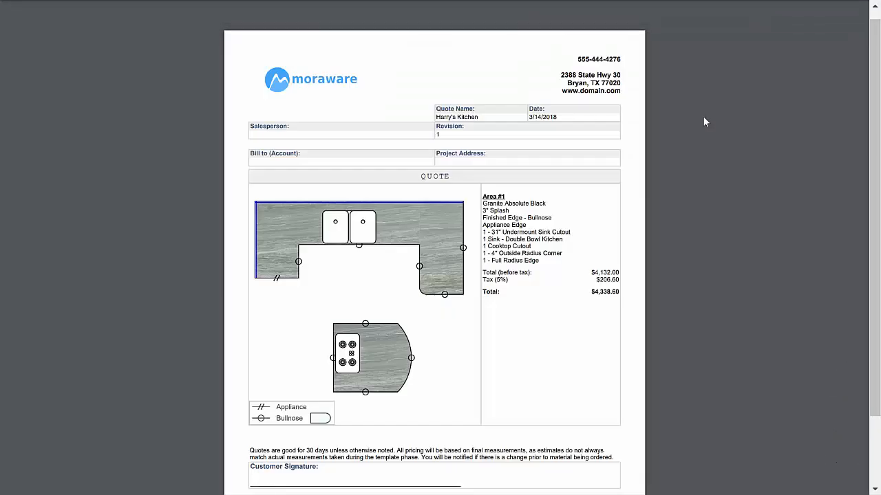